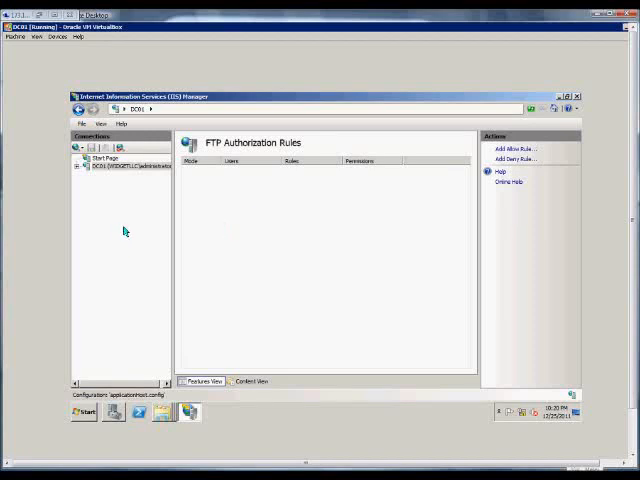
mouse_move(118, 166)
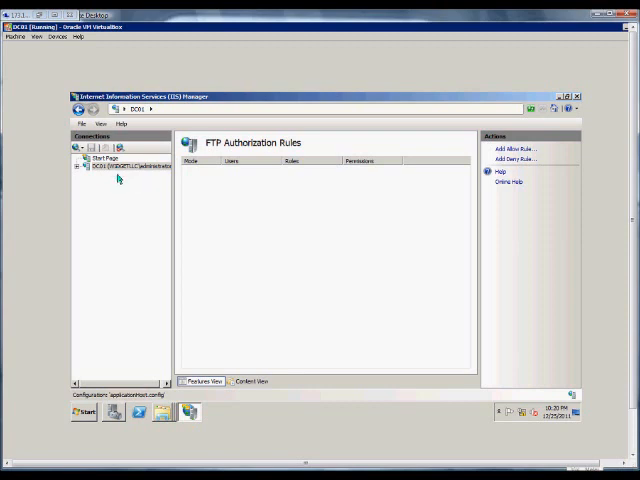
mouse_move(200, 104)
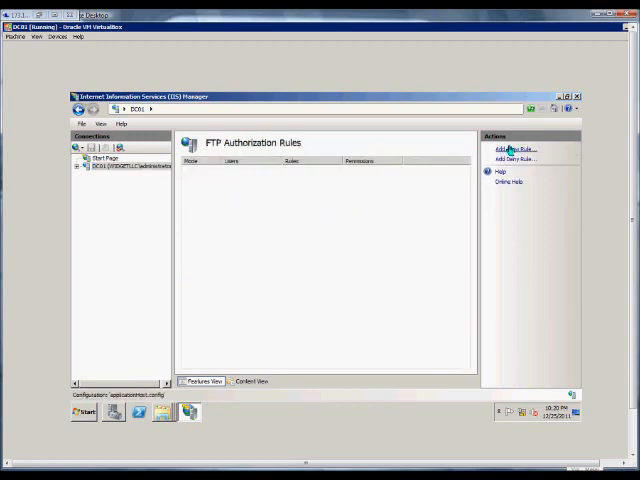
Add an FTP Allow rule granting All Users Read and Write access
click(513, 148)
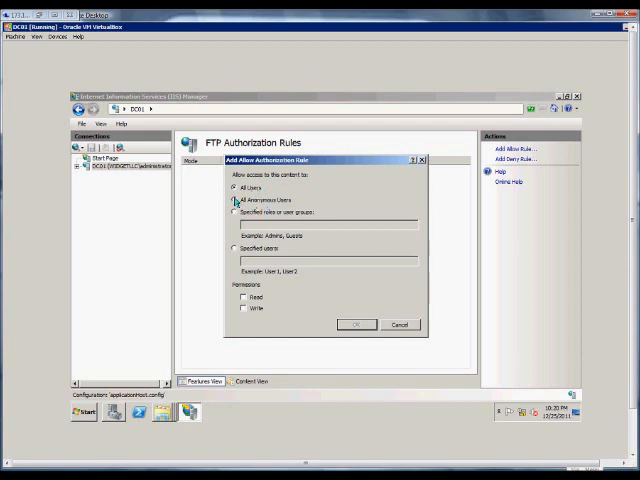
click(231, 199)
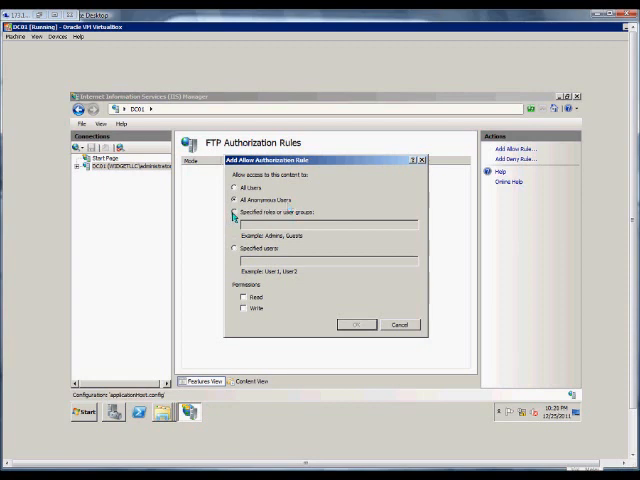
click(231, 213)
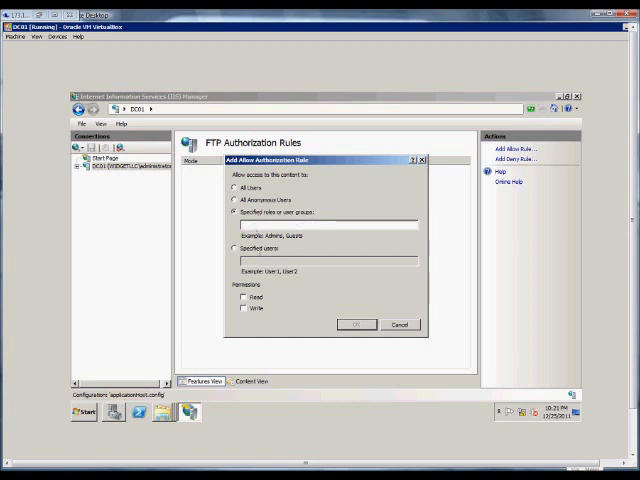
click(233, 247)
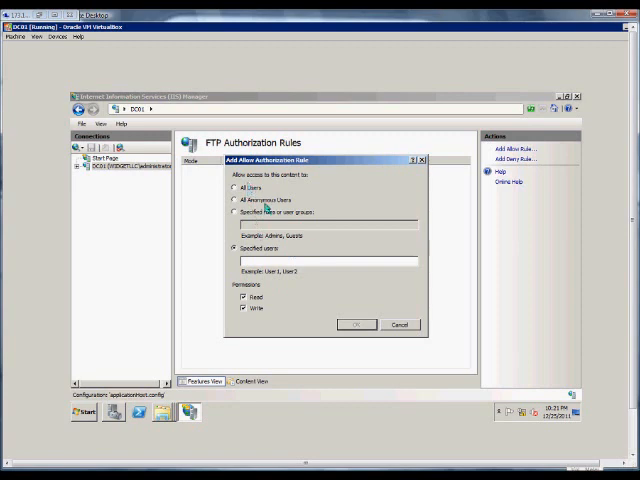
click(356, 324)
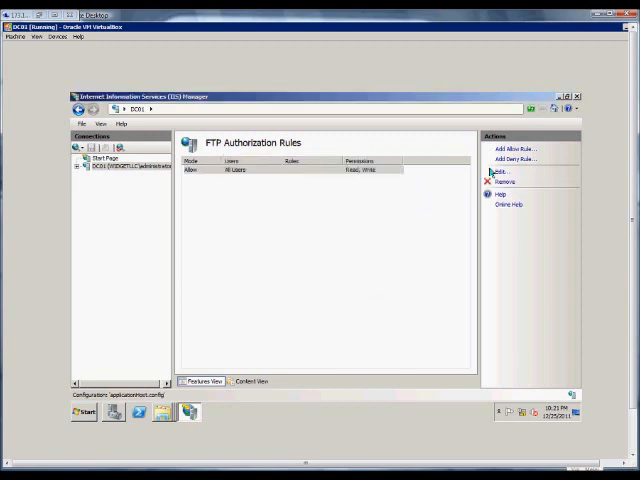
click(520, 159)
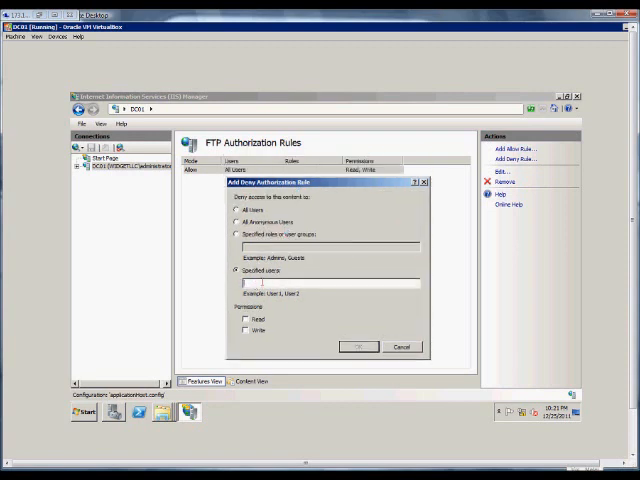
Create a Deny rule for user1 covering Read and Write permissions
text(user 1)
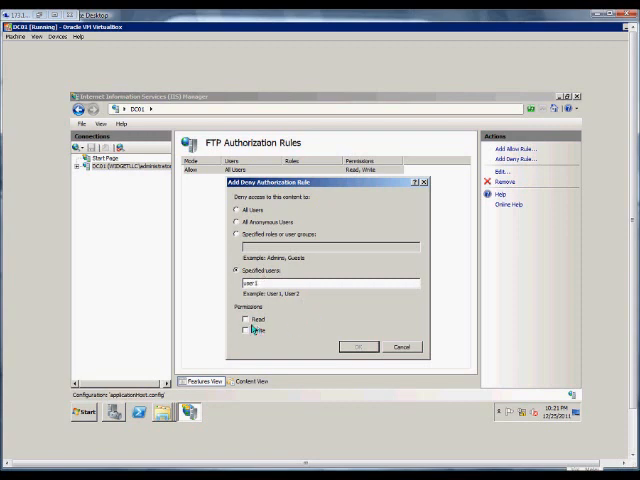
click(246, 320)
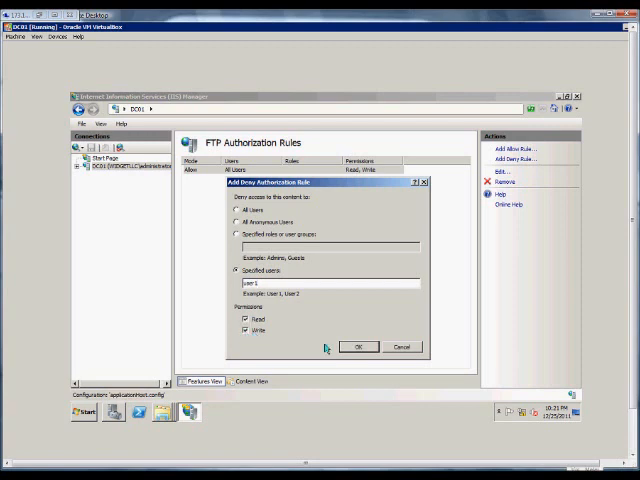
click(357, 346)
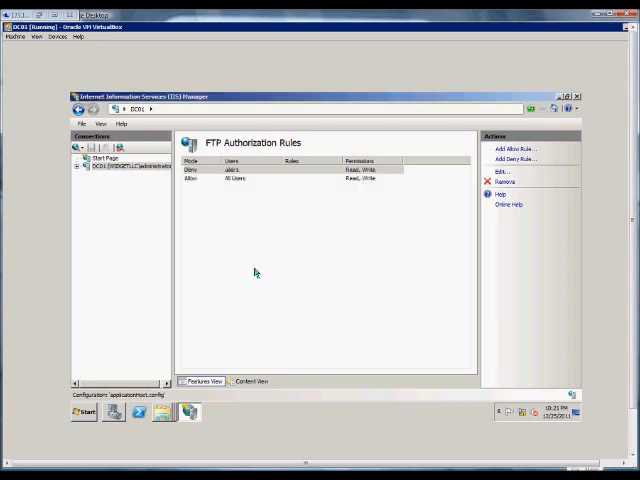